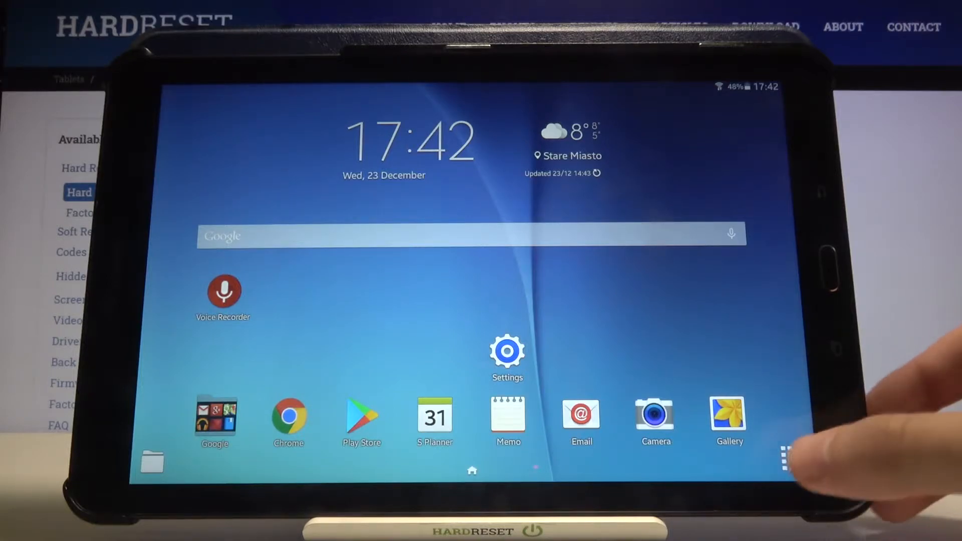
Launch the Clock app from the apps grid to show its empty alarm list
{"action": "left_click", "coordinate": [783, 453]}
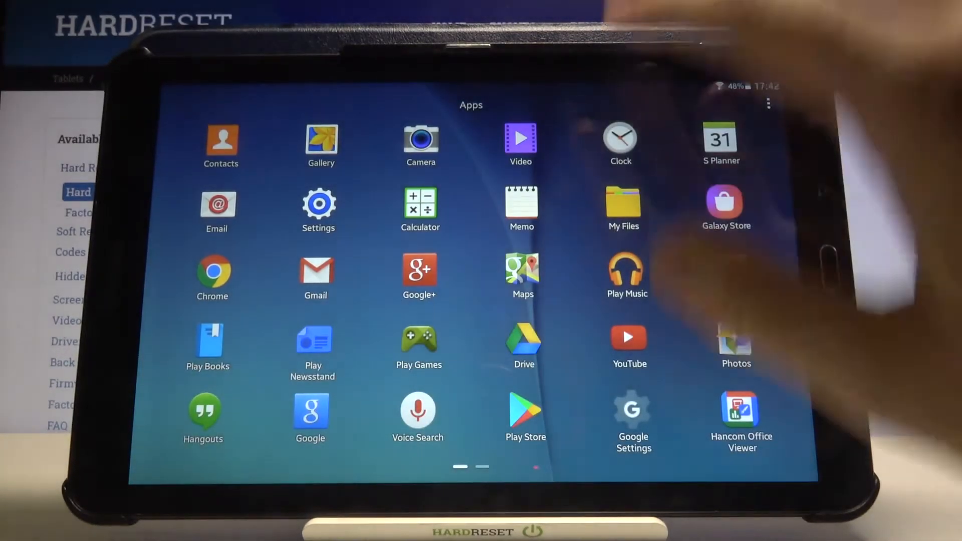
{"action": "left_click", "coordinate": [620, 138]}
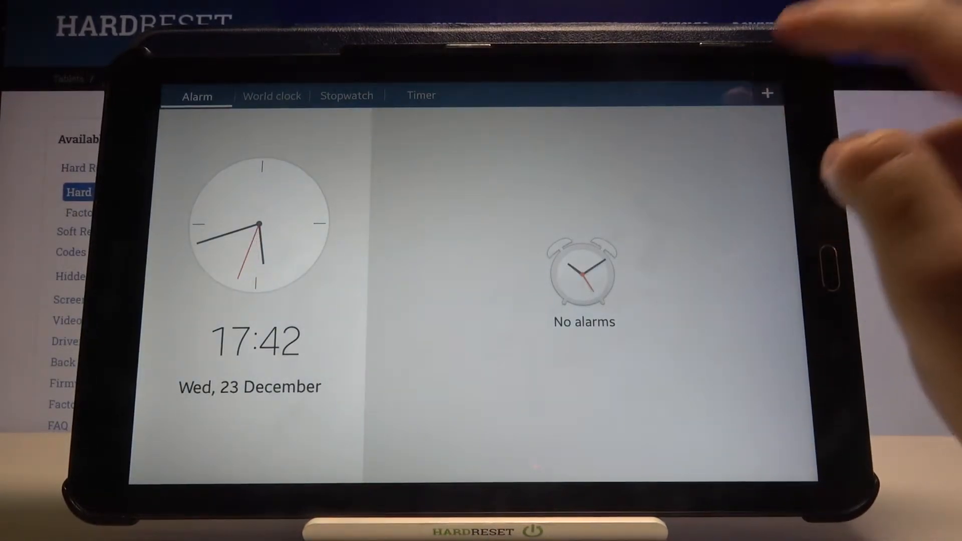
Create a new alarm repeating every Tuesday with Popcorn Tone as its sound
{"action": "left_click", "coordinate": [766, 90]}
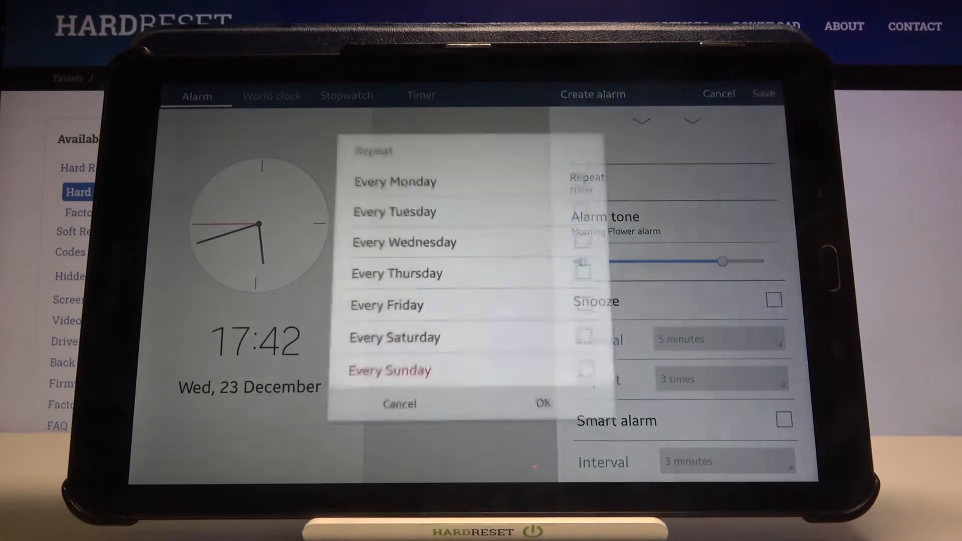
{"action": "left_click", "coordinate": [585, 208]}
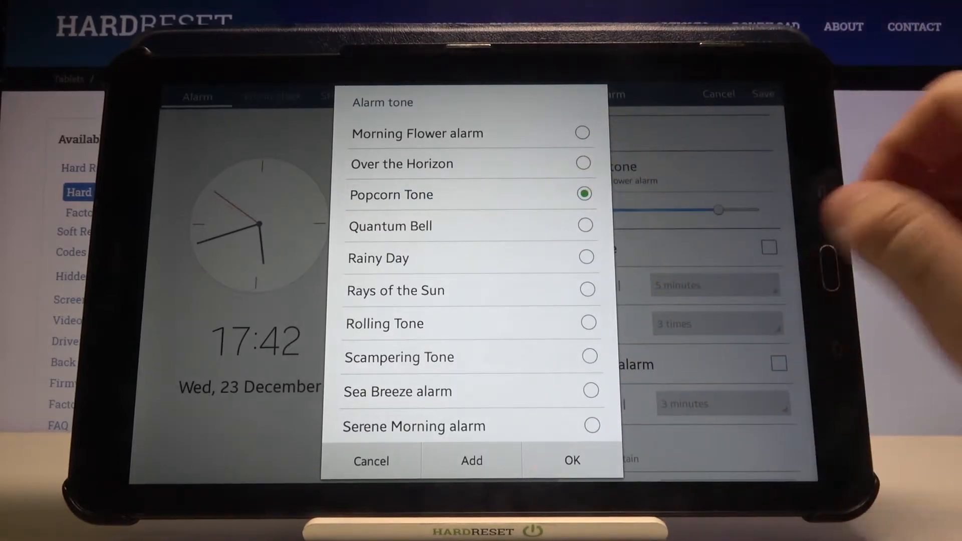
{"action": "left_click", "coordinate": [572, 461]}
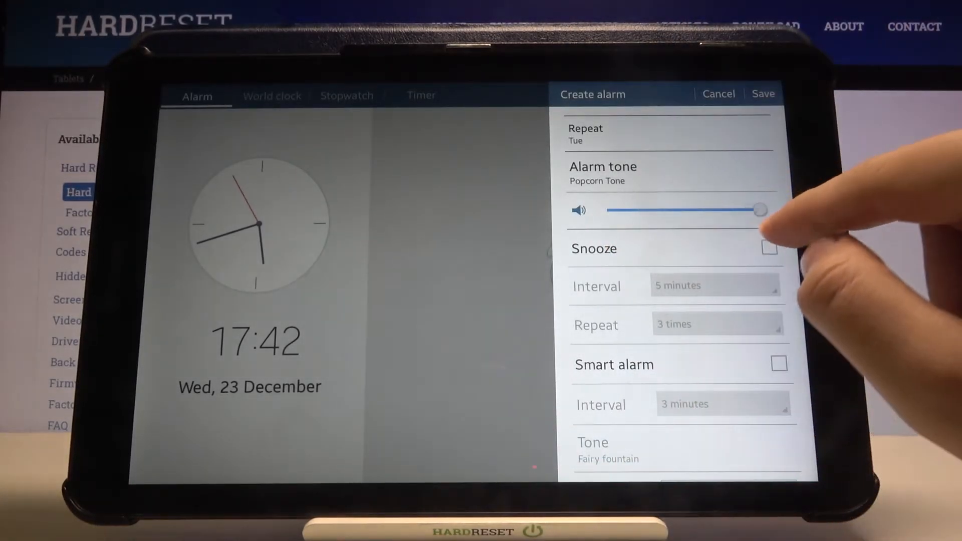
Enable snooze at 3-minute intervals, 10 times, and name the alarm 'Hard'
{"action": "left_click", "coordinate": [769, 248]}
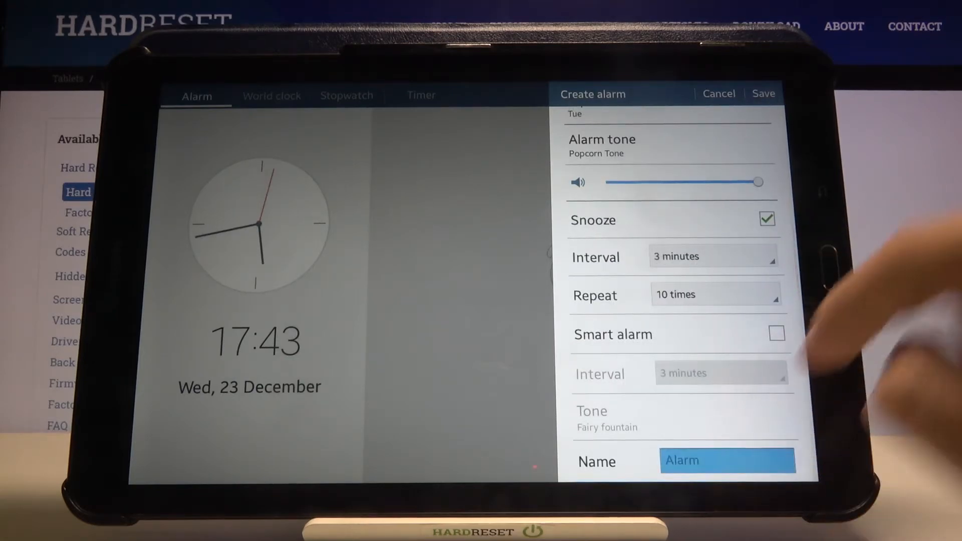
{"action": "left_click", "coordinate": [728, 461]}
{"action": "type", "text": "Hard"}
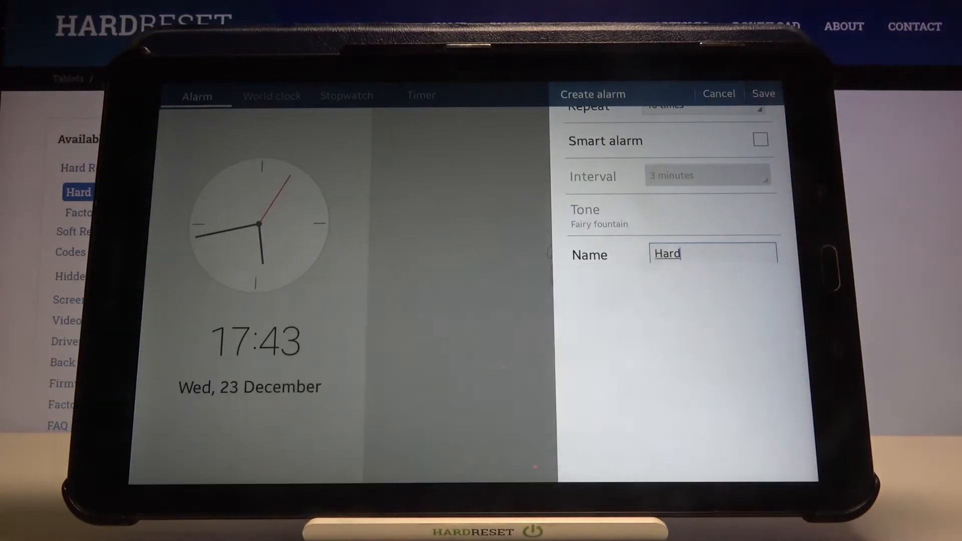
Save the 03:50 'Hard' alarm and return to the Alarm tab list
{"action": "left_click", "coordinate": [763, 94]}
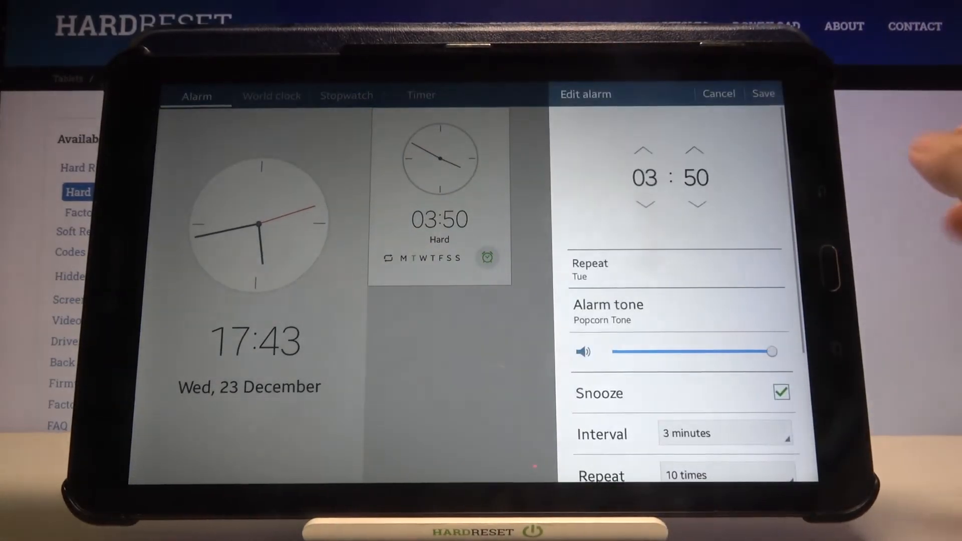
{"action": "left_click", "coordinate": [719, 94]}
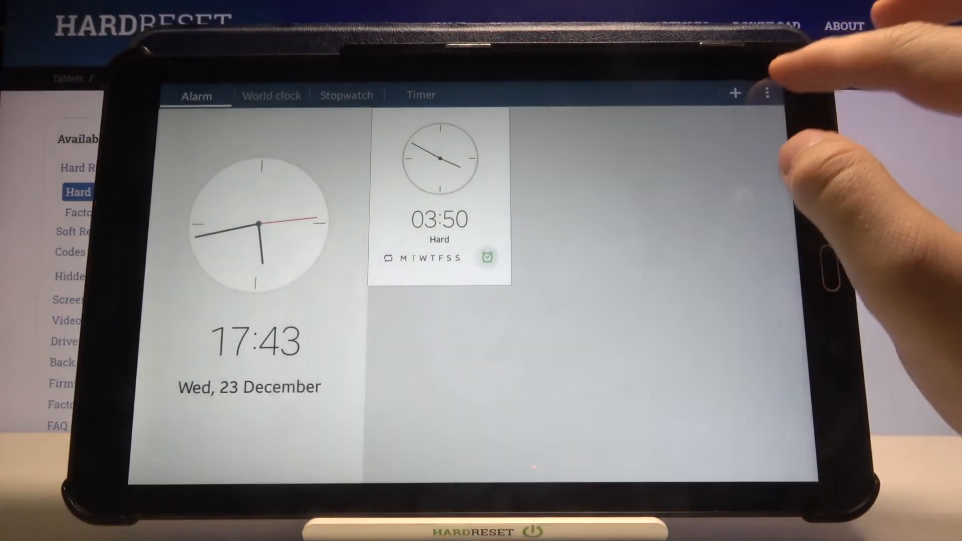